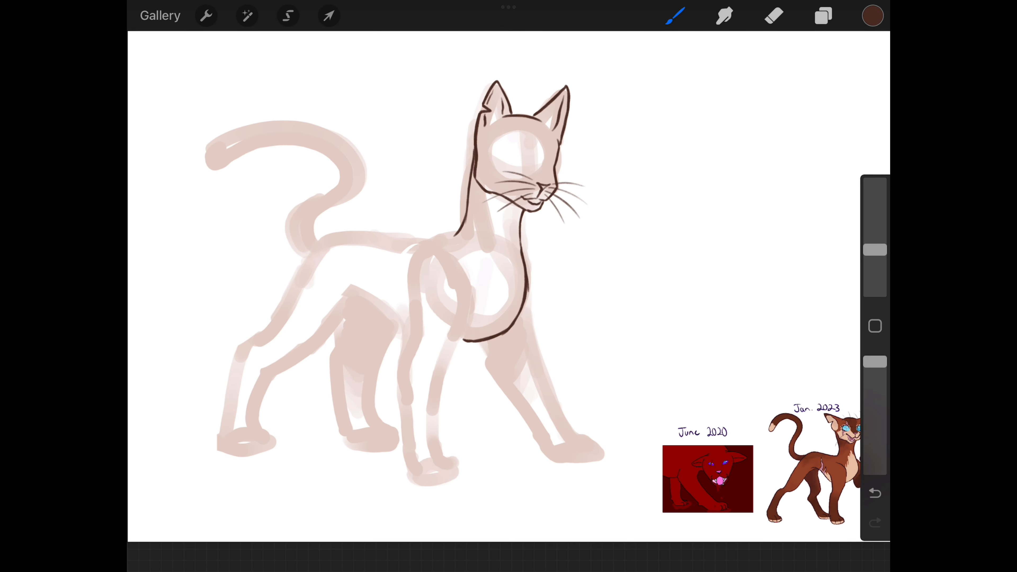
- Trace dark brown line art over the beige sketch's head, whiskers, chest and front legs
{"action": "left_click", "coordinate": [246, 15]}
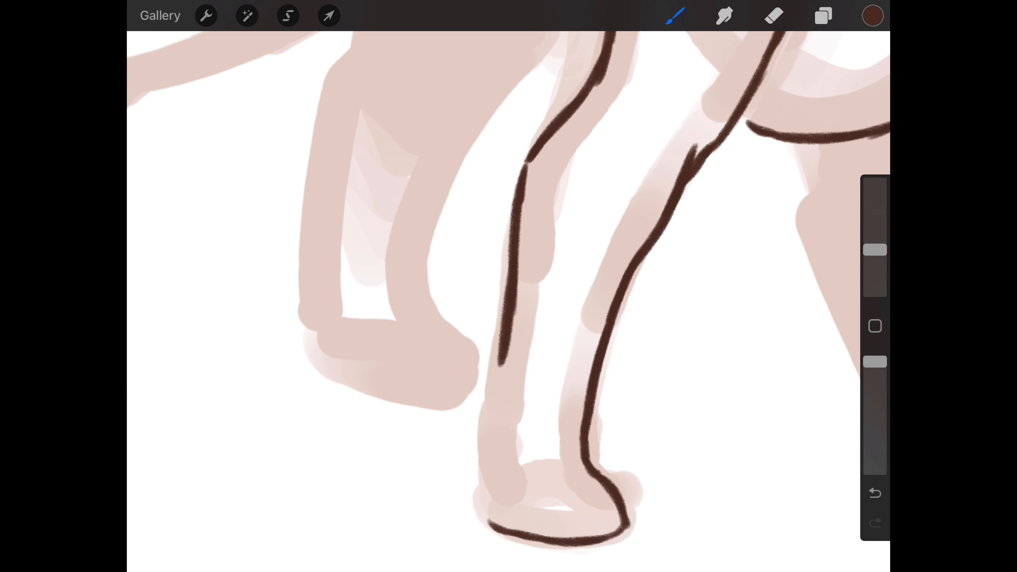
{"action": "left_click", "coordinate": [247, 15]}
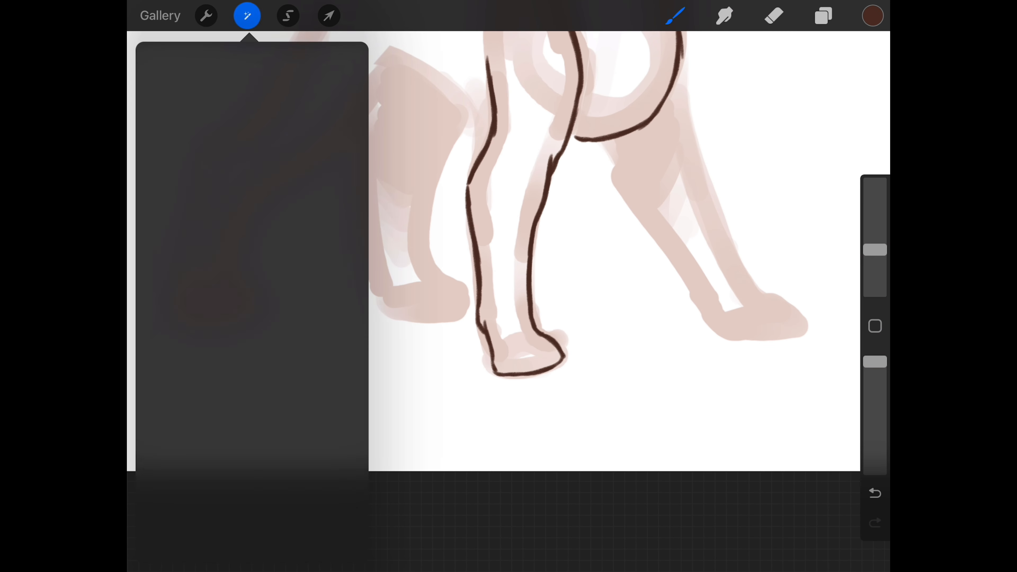
{"action": "left_click", "coordinate": [247, 15]}
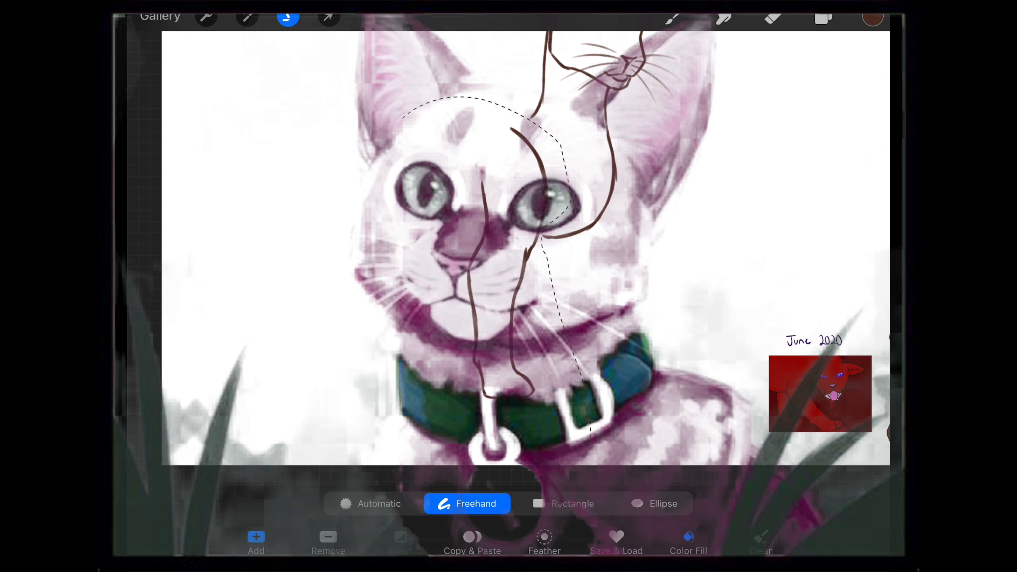
{"action": "left_click", "coordinate": [247, 17]}
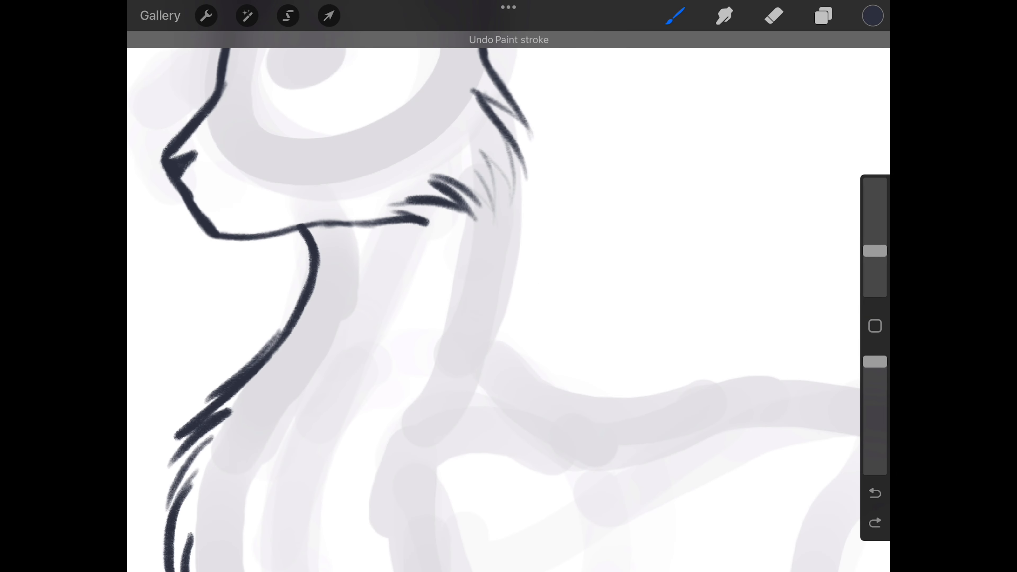
- Ink the sitting cat's outline and block its head and neck in blue-grey fur
{"action": "left_click", "coordinate": [247, 15]}
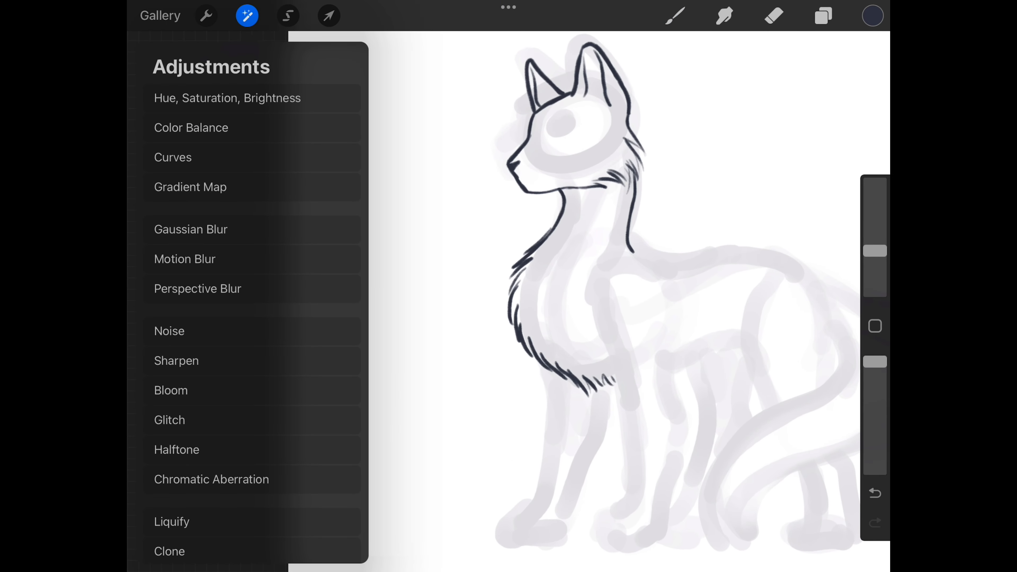
{"action": "left_click", "coordinate": [172, 521]}
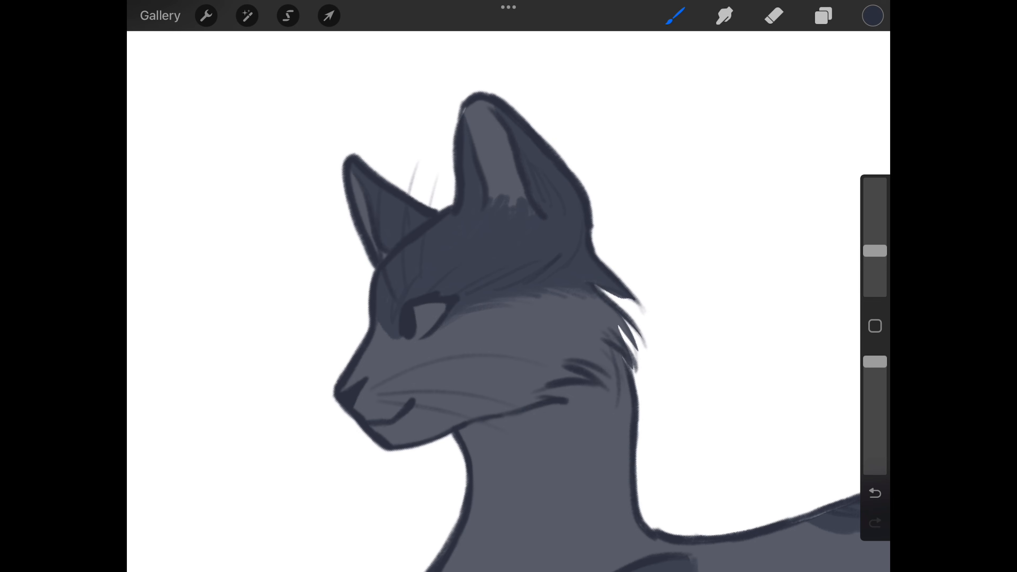
- Paint the whole body grey with darker fur strokes on the back, legs and bushy tail
{"action": "left_click", "coordinate": [873, 15]}
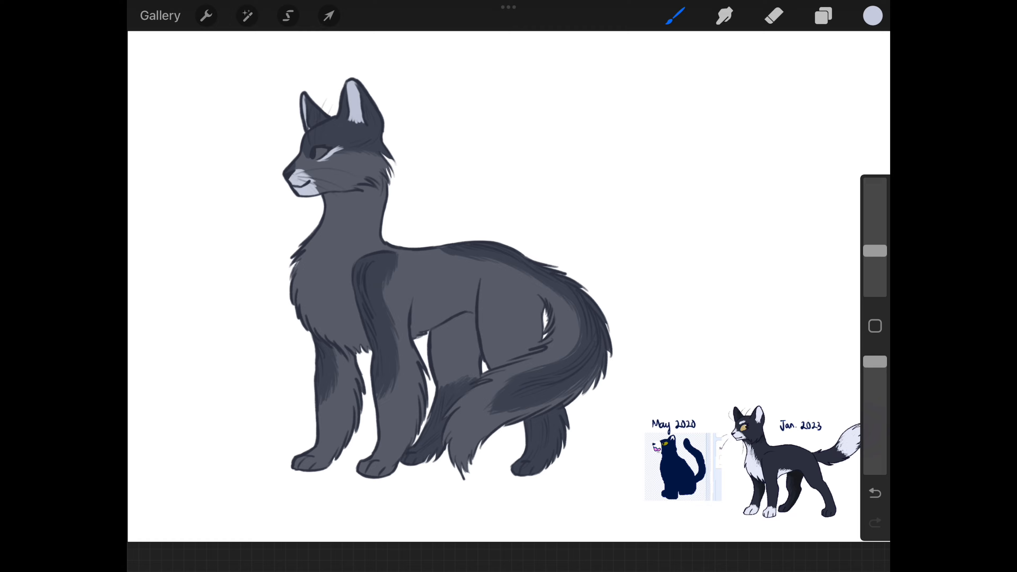
- Freehand-select fur strips on the hind leg and paint pale lavender markings on paws and tail
{"action": "left_click", "coordinate": [287, 15]}
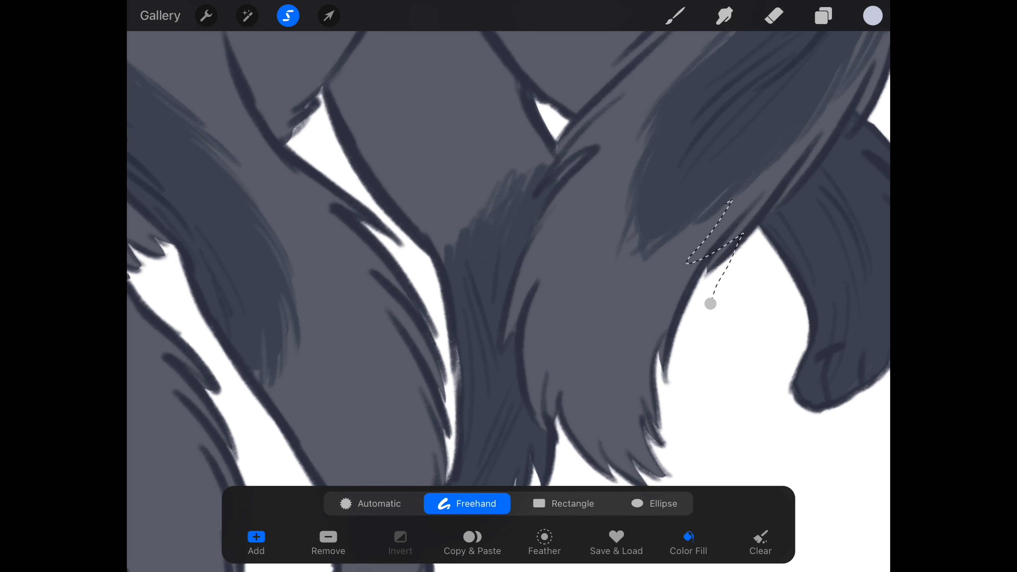
{"action": "left_click_drag", "start_coordinate": [710, 304], "coordinate": [519, 266]}
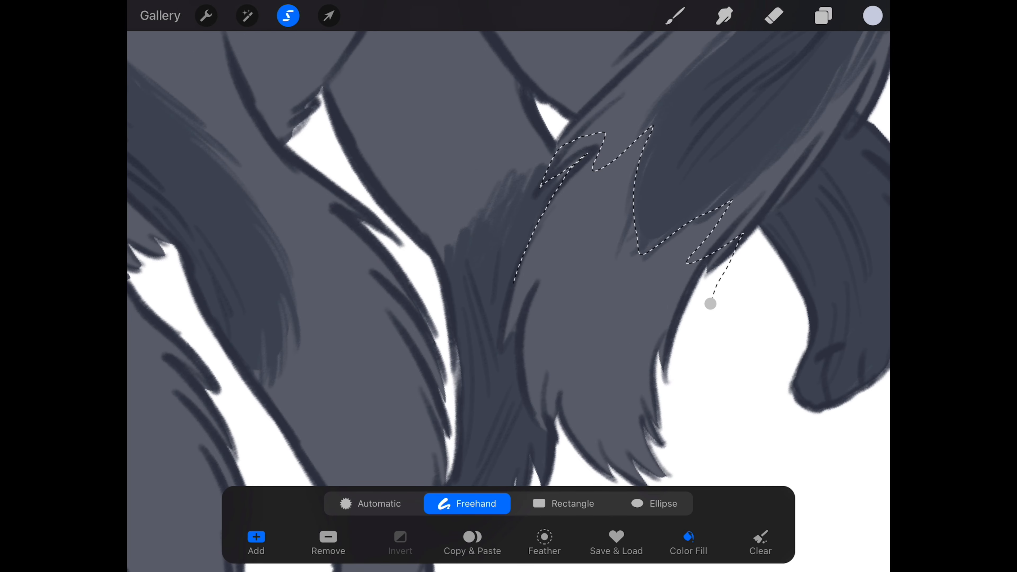
{"action": "left_click", "coordinate": [674, 15]}
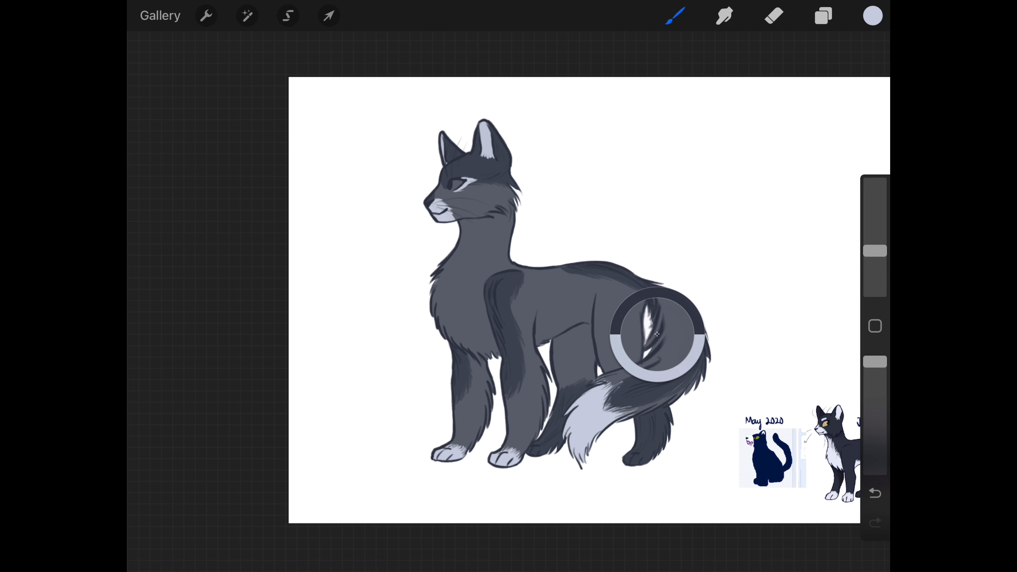
{"action": "left_click", "coordinate": [287, 15]}
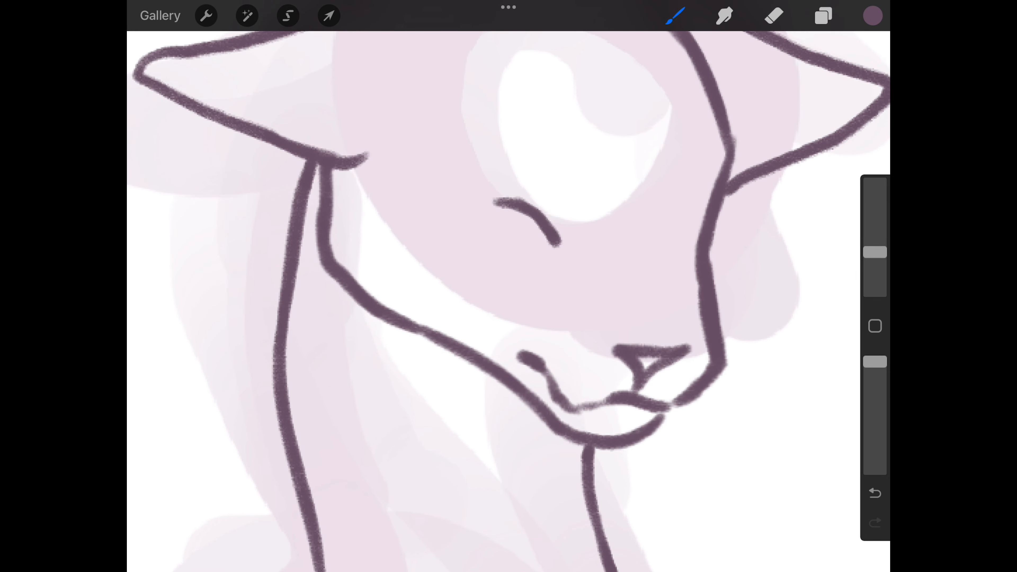
- Finish the pink cat, then enter hex ff00c7 into coolors.co to read its name, Hot magenta
{"action": "left_click", "coordinate": [287, 16]}
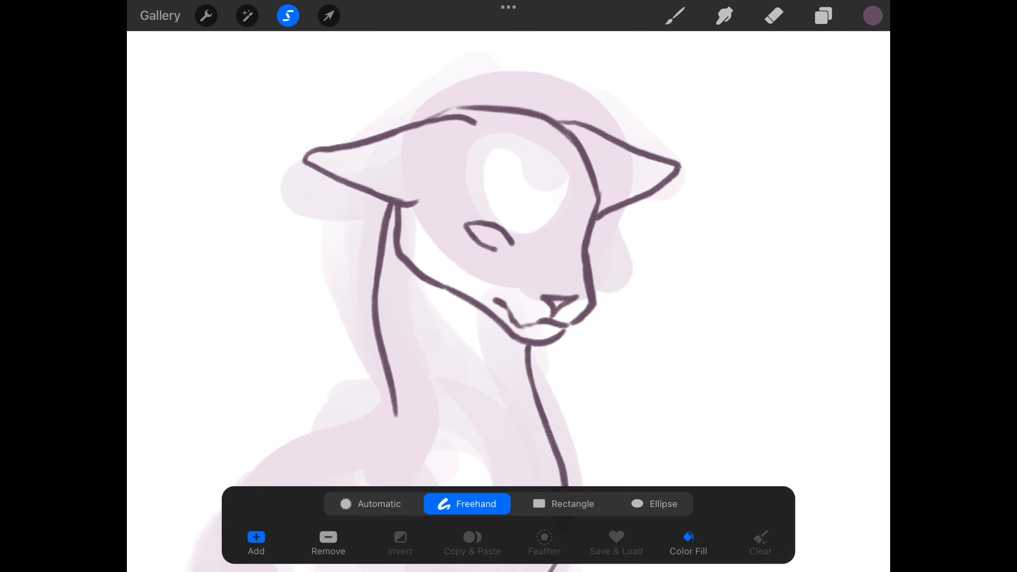
{"action": "left_click", "coordinate": [246, 16]}
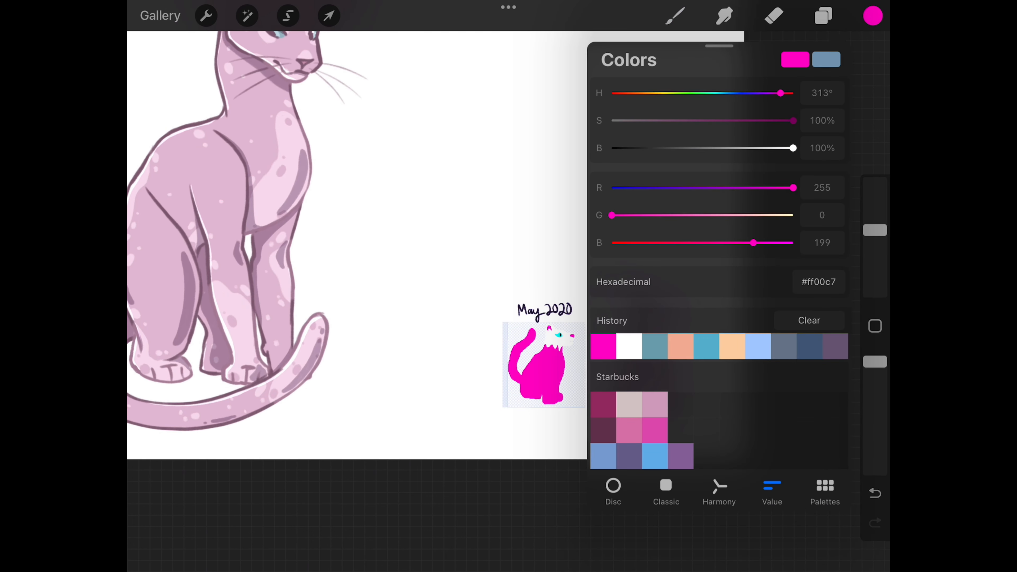
{"action": "left_click", "coordinate": [818, 282]}
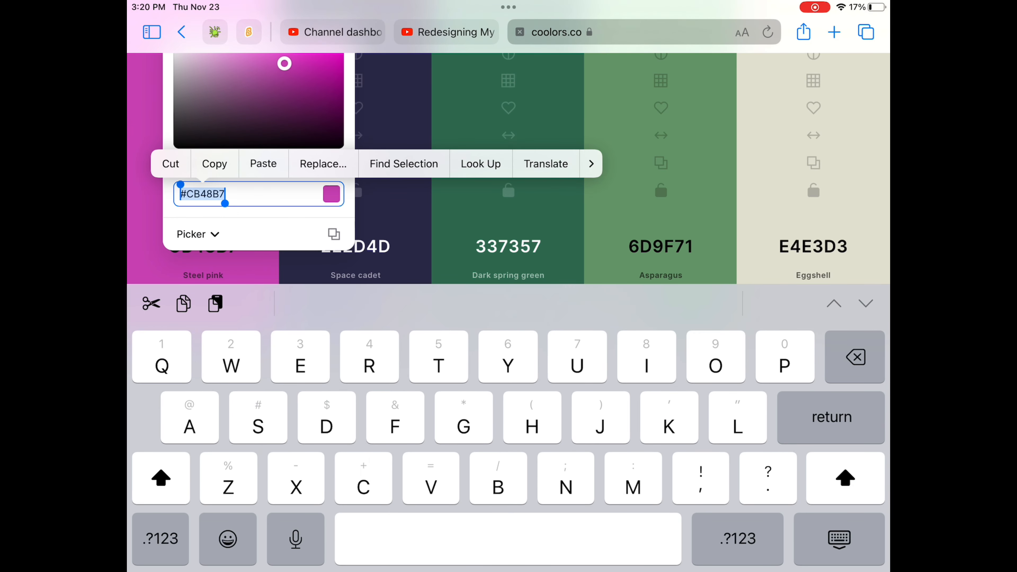
{"action": "type", "text": "ff00c7"}
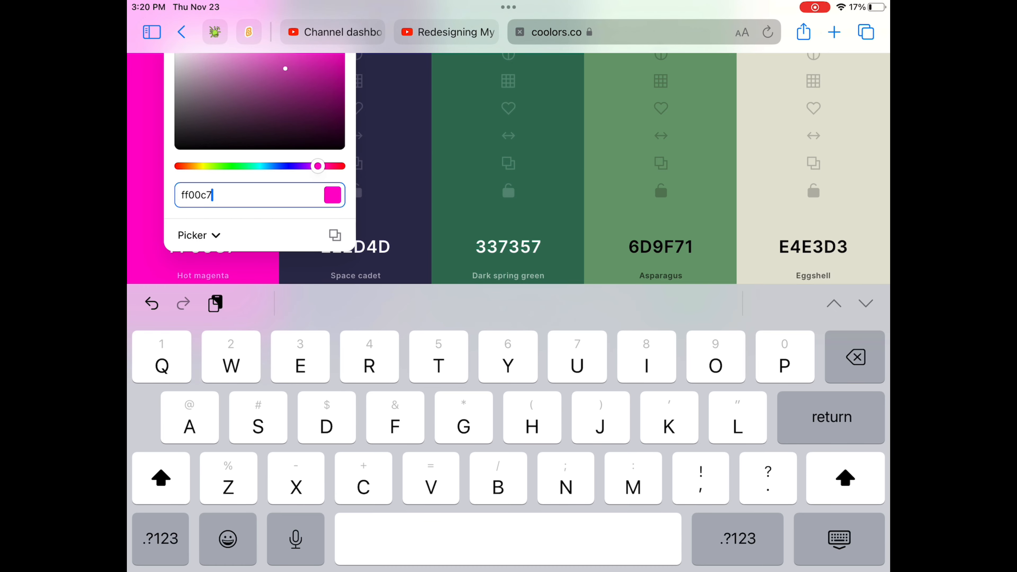